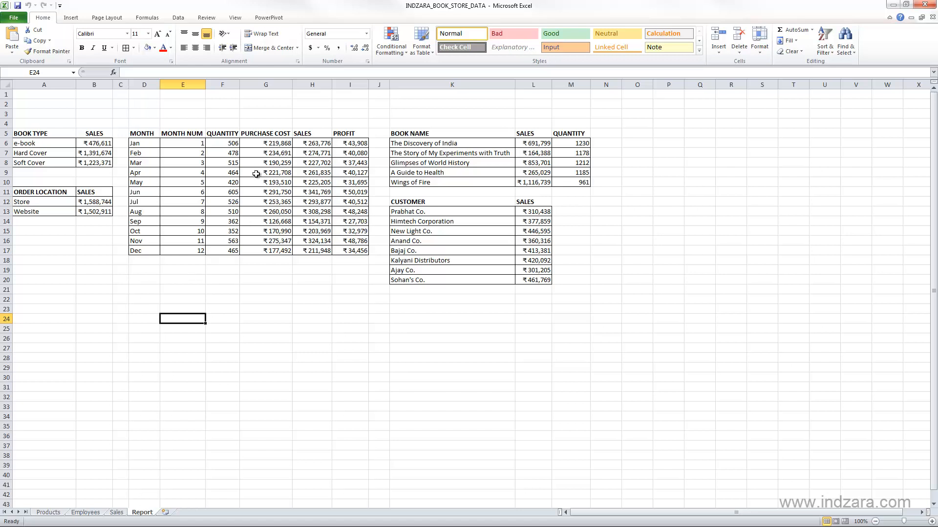
mouse_move(222, 311)
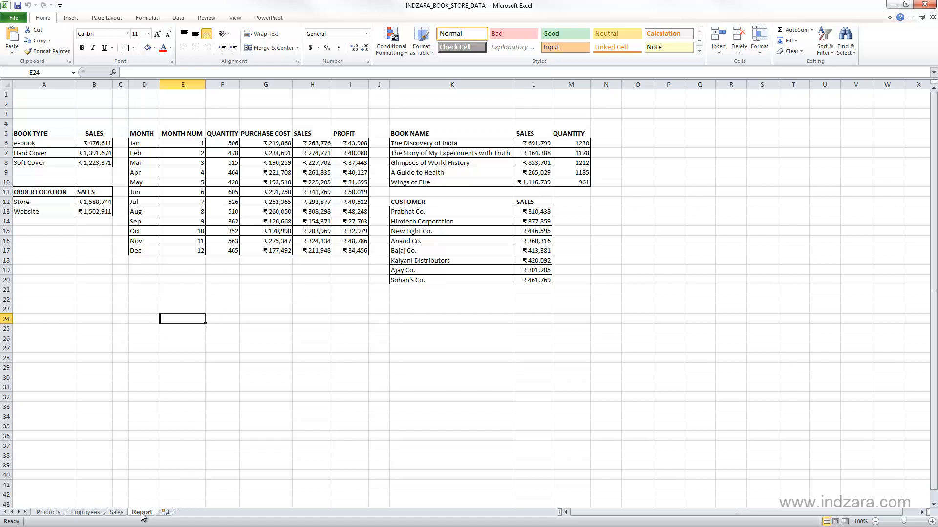
mouse_move(235, 480)
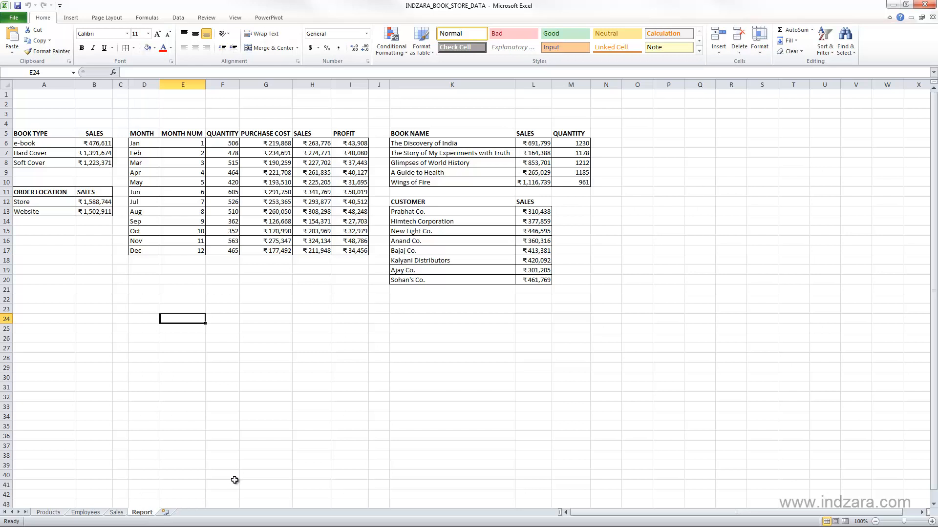
mouse_move(242, 251)
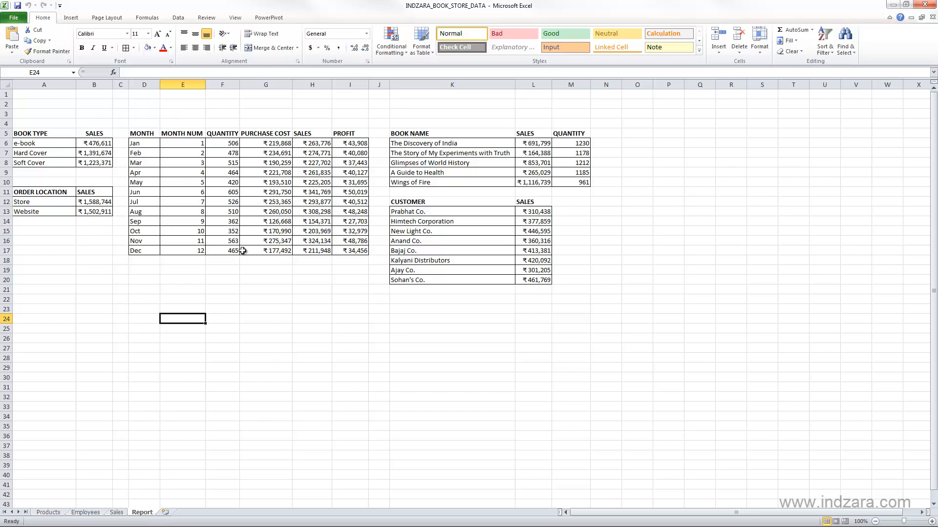
mouse_move(340, 184)
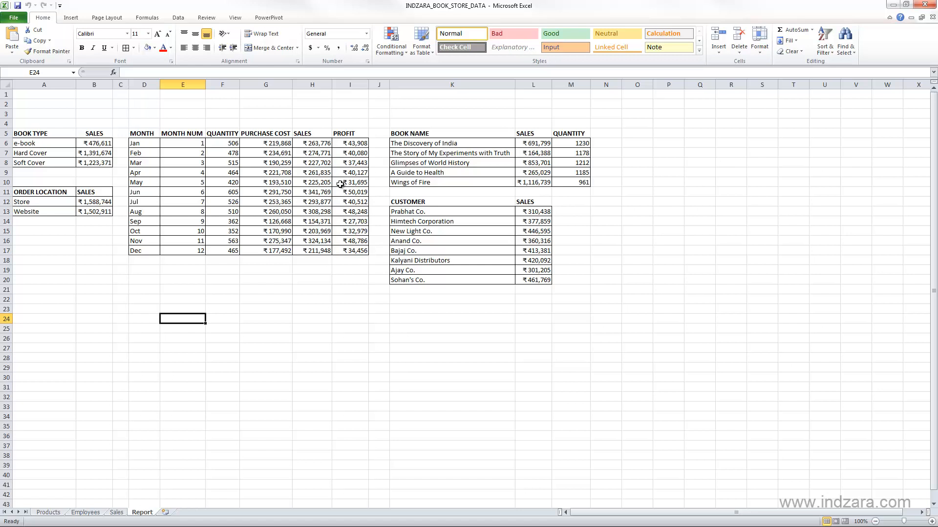
mouse_move(322, 193)
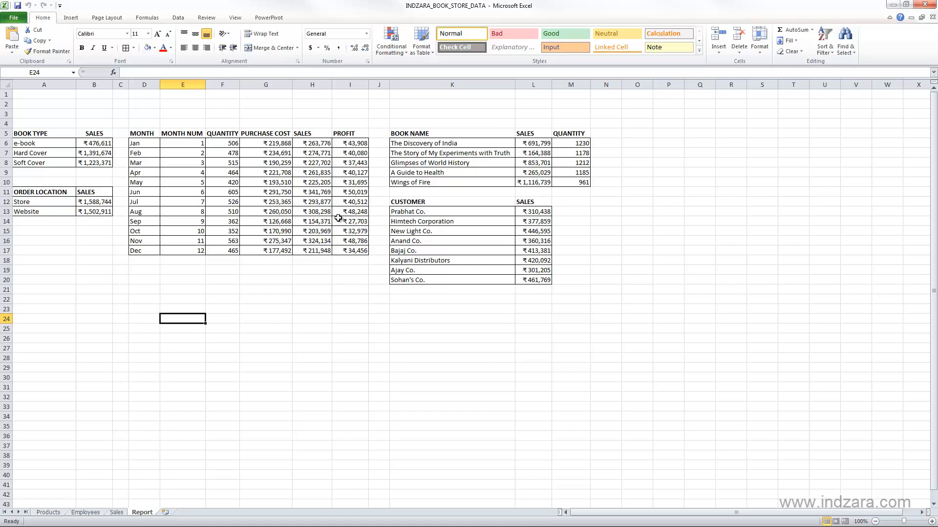
mouse_move(144, 477)
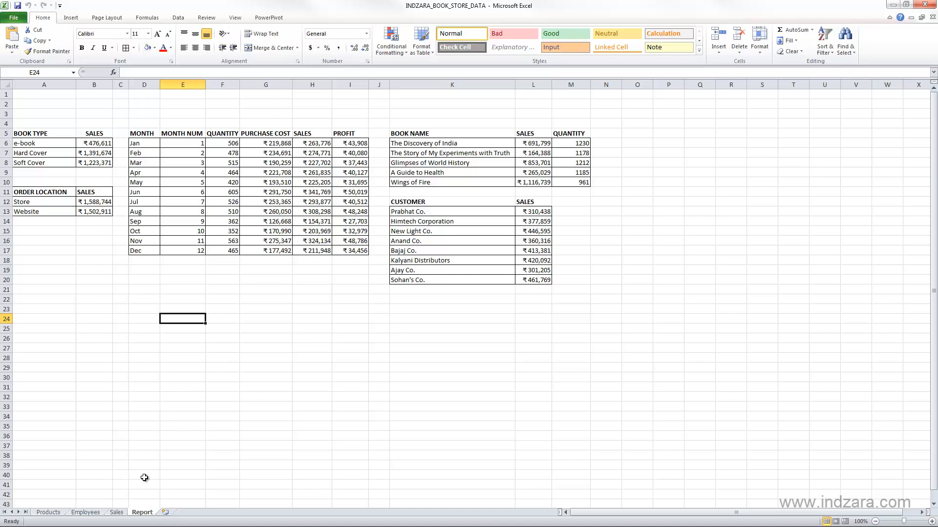
- On the Sales sheet, inspect the formulas in M2, N2 and O2 (Month, Sales, Purchase Cost)
left_click(115, 512)
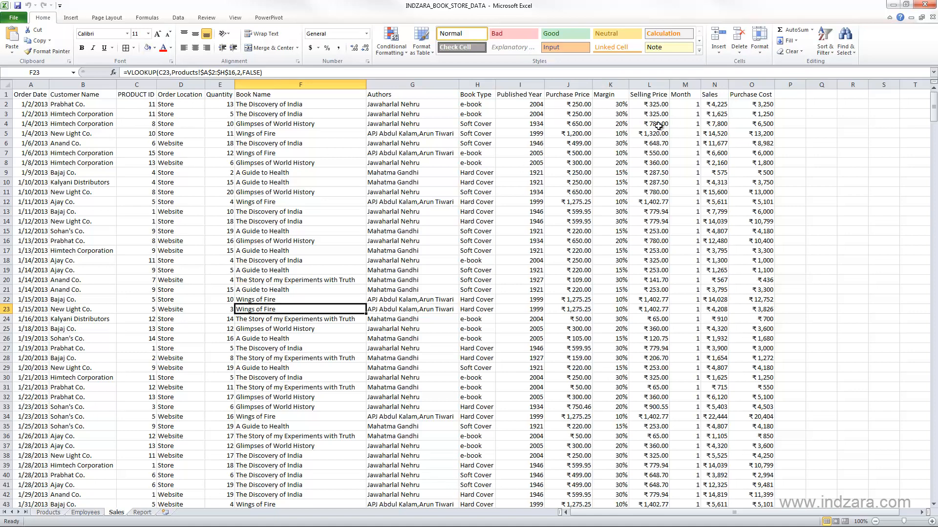
mouse_move(672, 112)
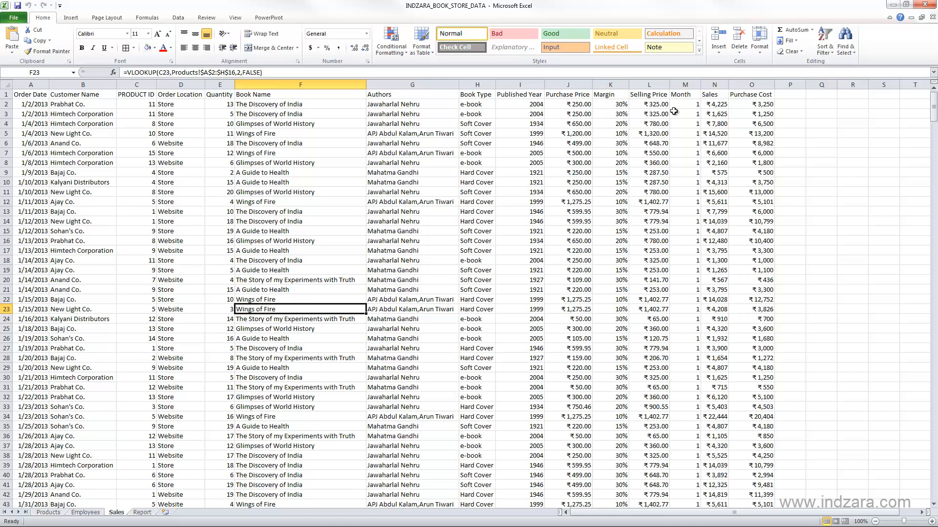
mouse_move(549, 109)
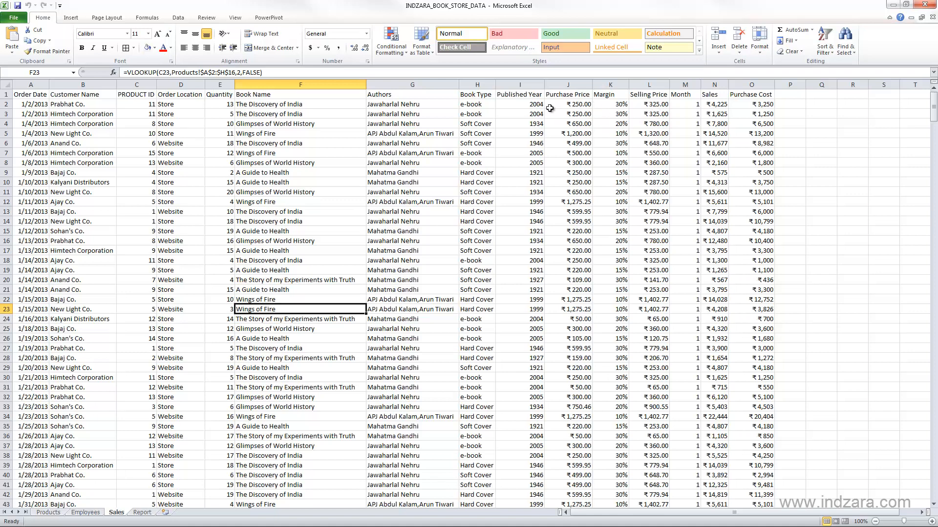
mouse_move(645, 123)
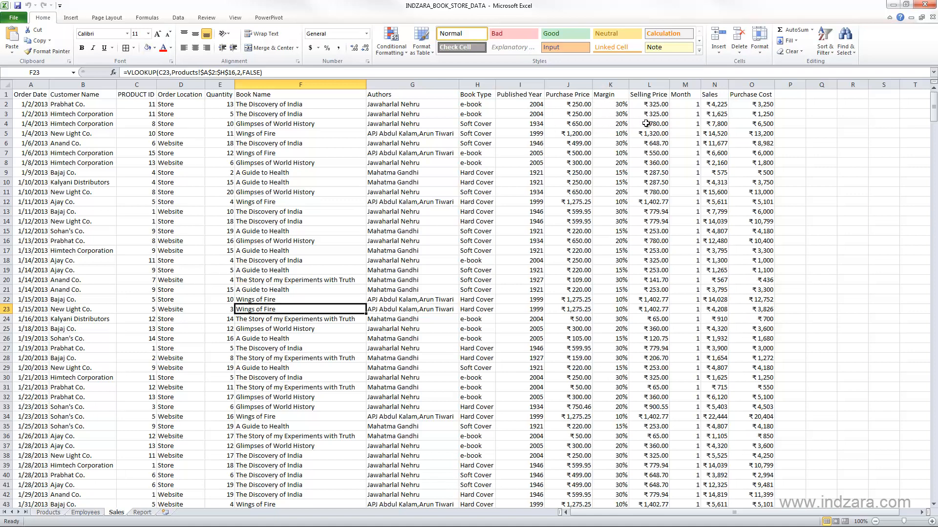
mouse_move(697, 104)
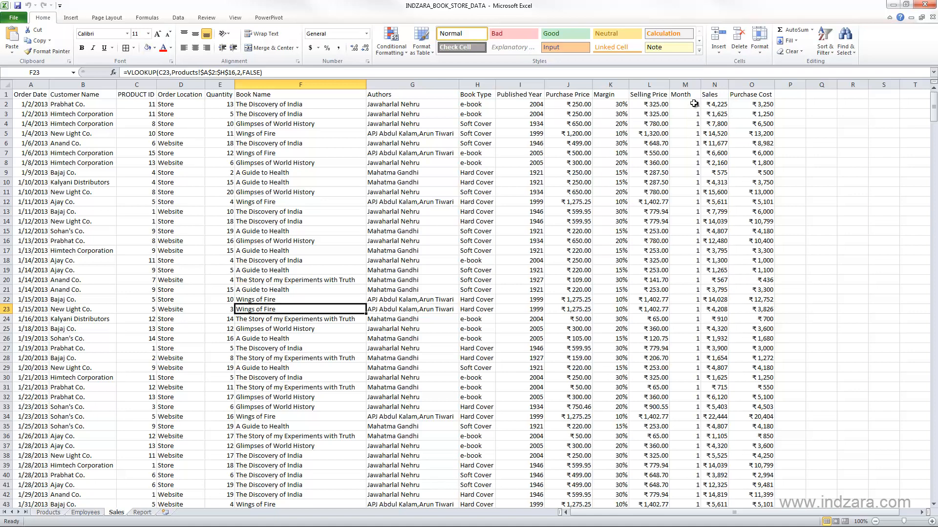
left_click(684, 104)
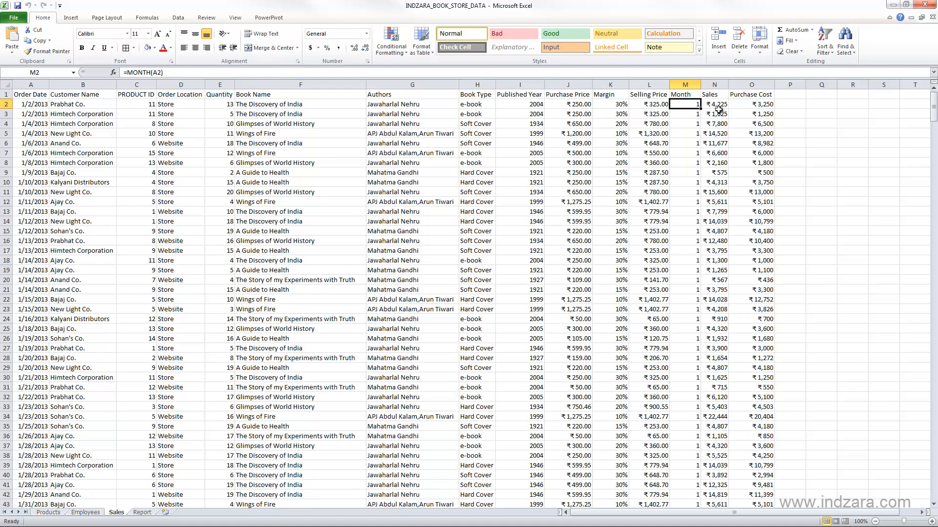
left_click(714, 104)
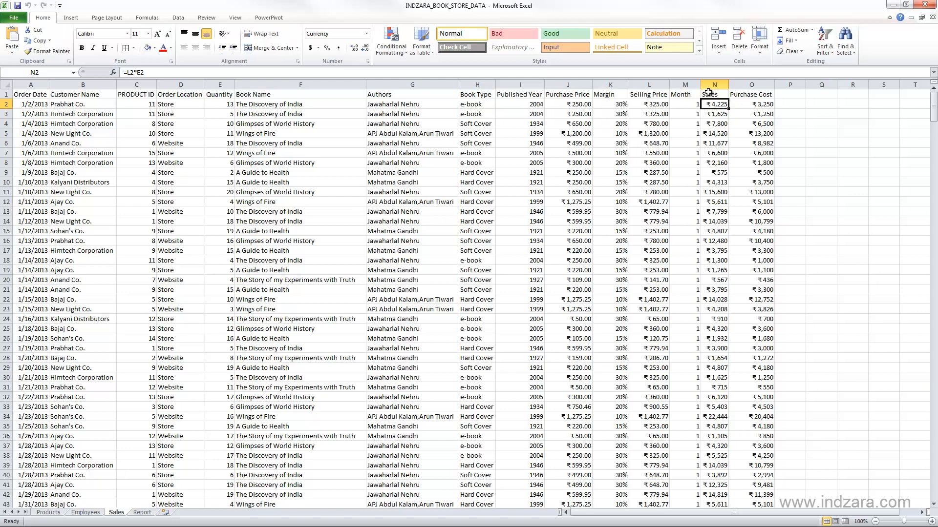
mouse_move(592, 118)
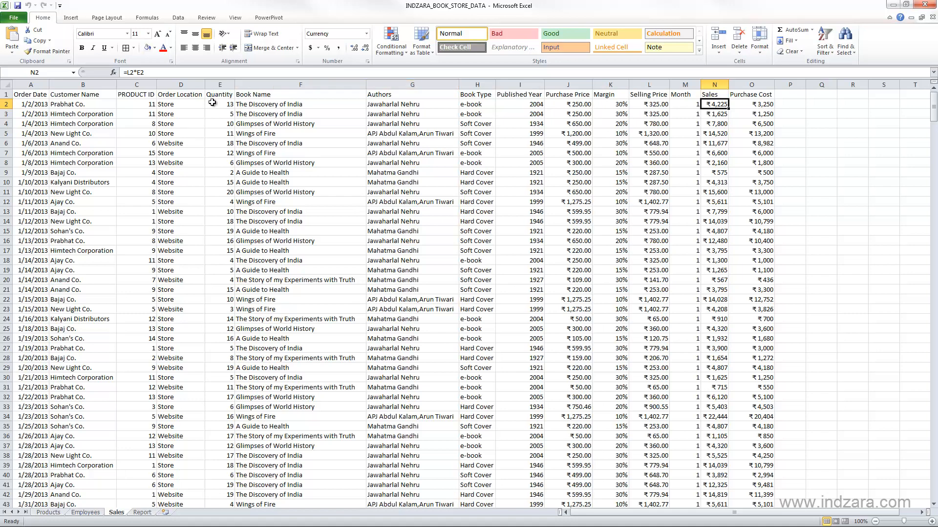
mouse_move(746, 111)
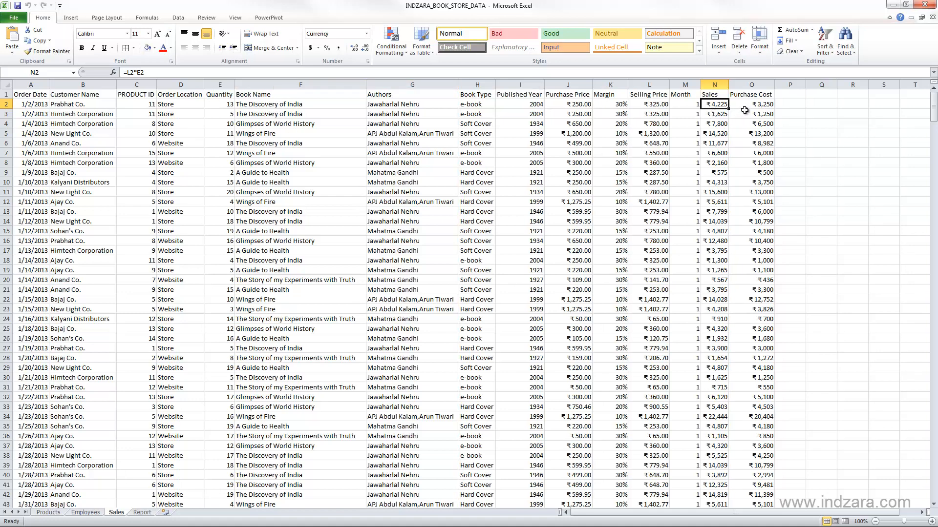
left_click(751, 104)
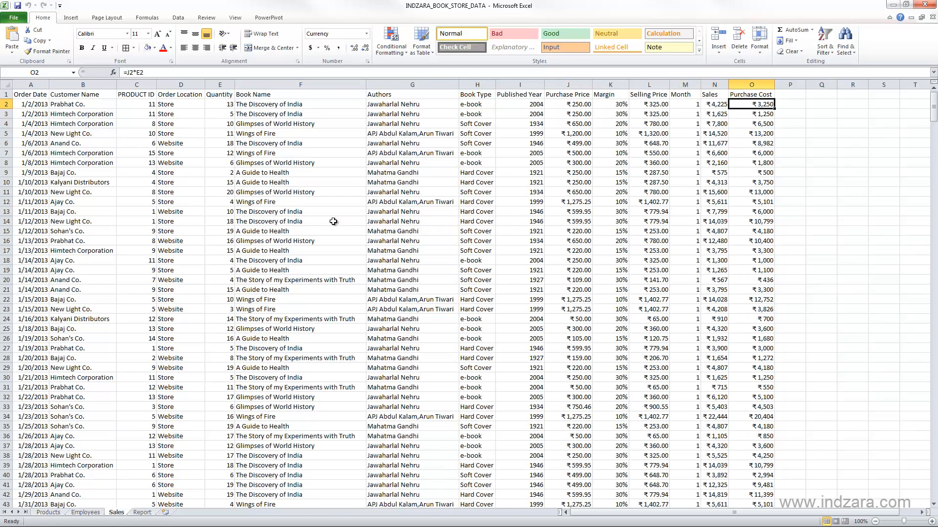
mouse_move(496, 186)
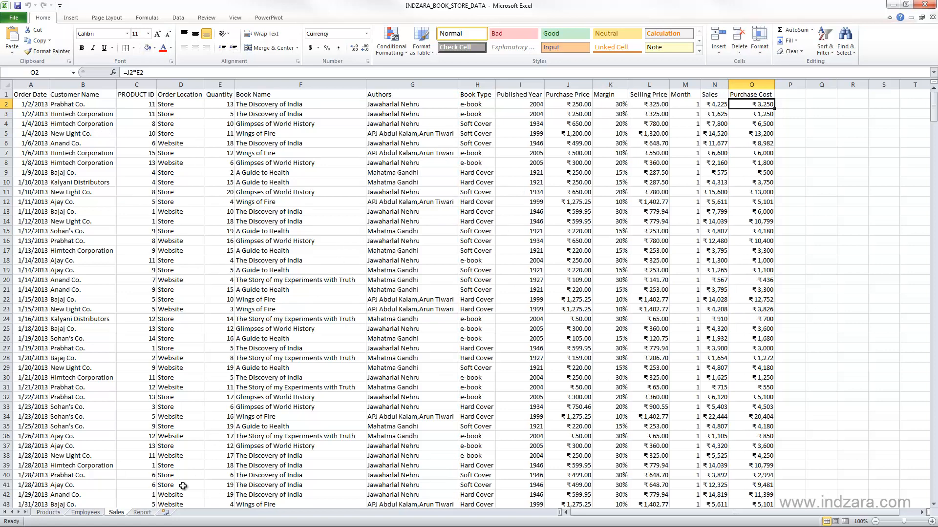
left_click(141, 513)
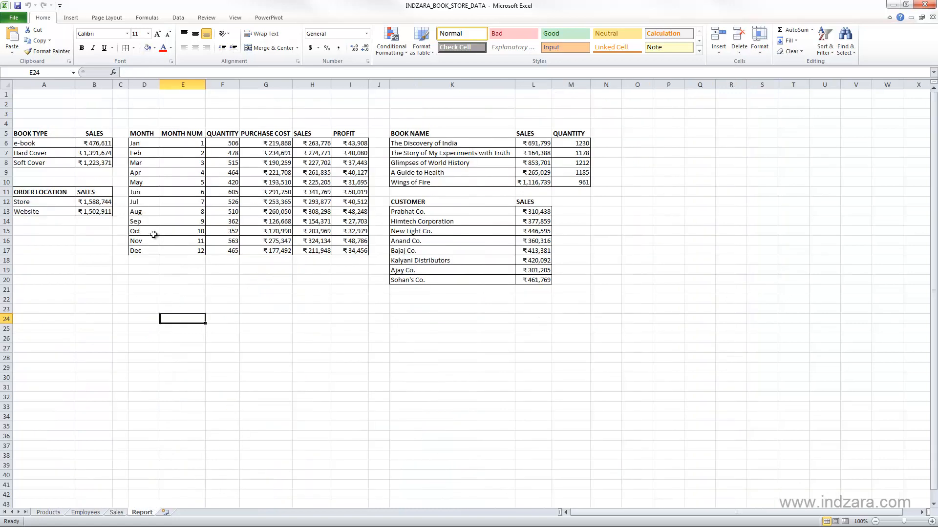
left_click(94, 143)
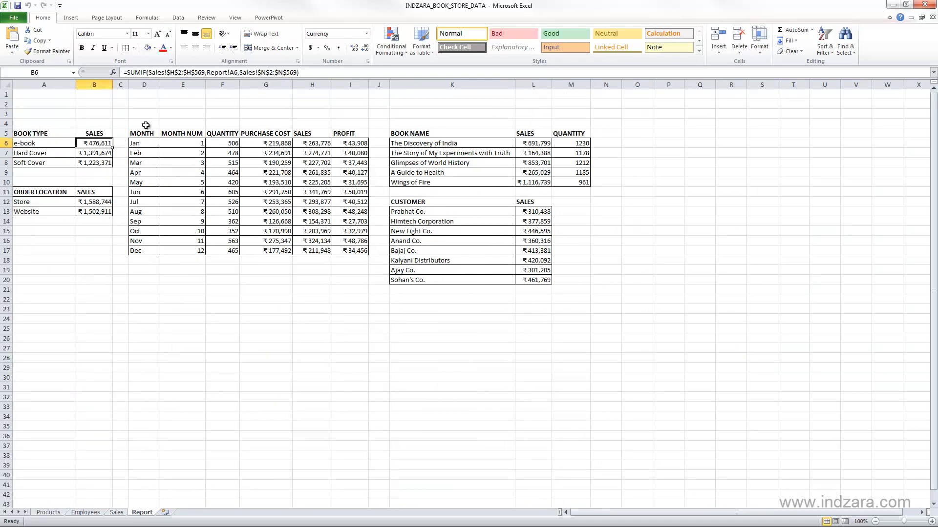
mouse_move(265, 89)
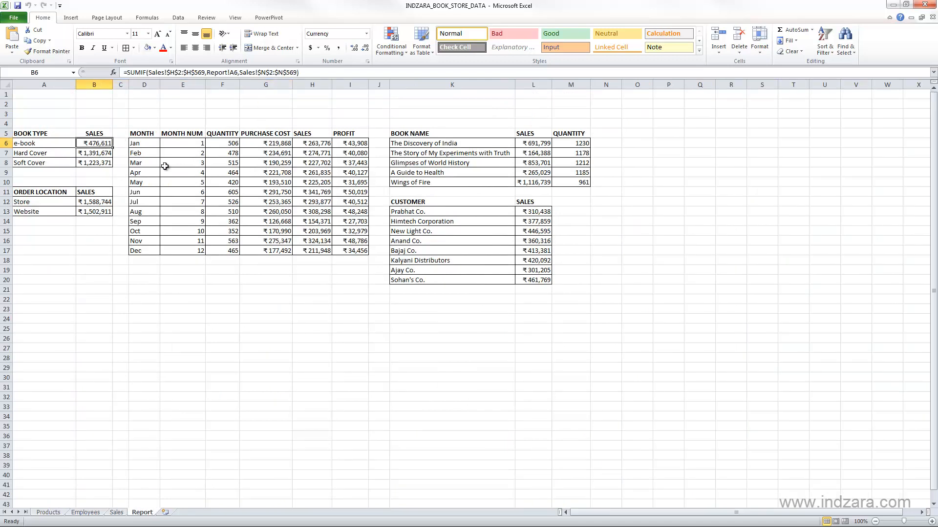
left_click(350, 143)
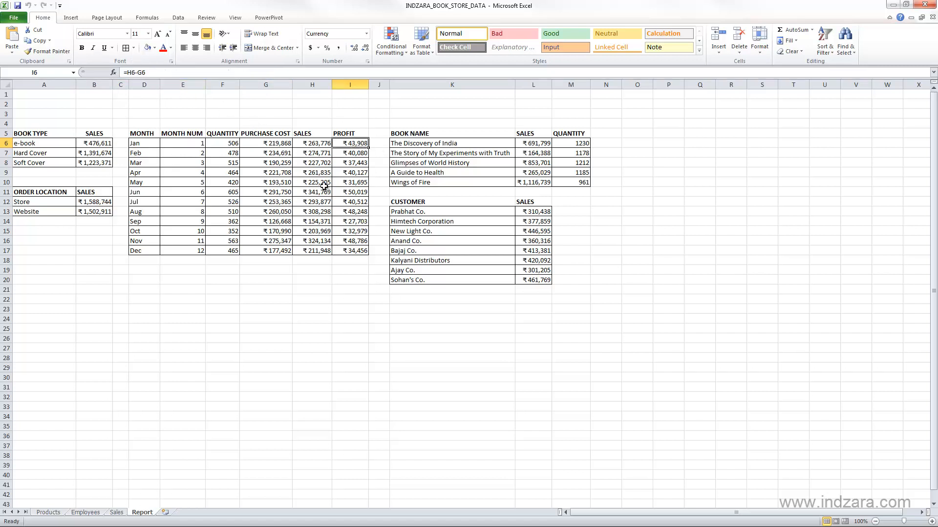
mouse_move(457, 162)
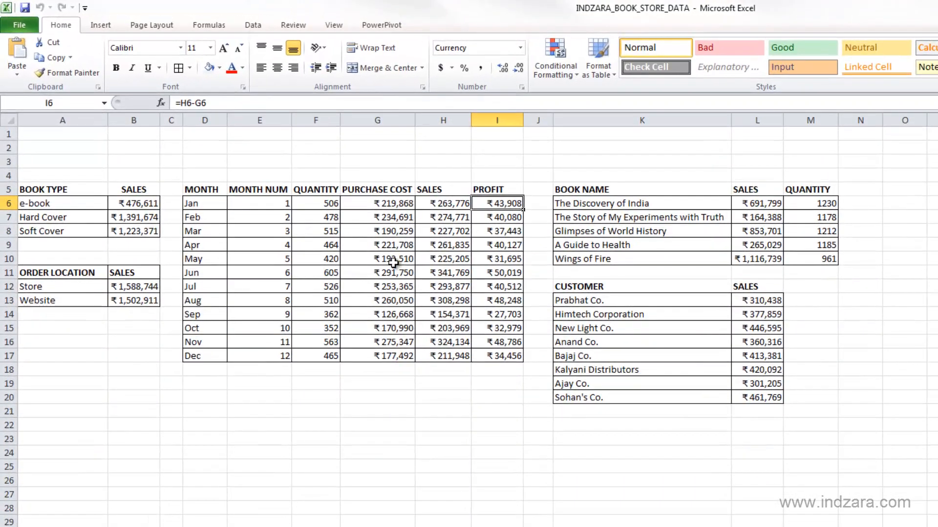
mouse_move(199, 215)
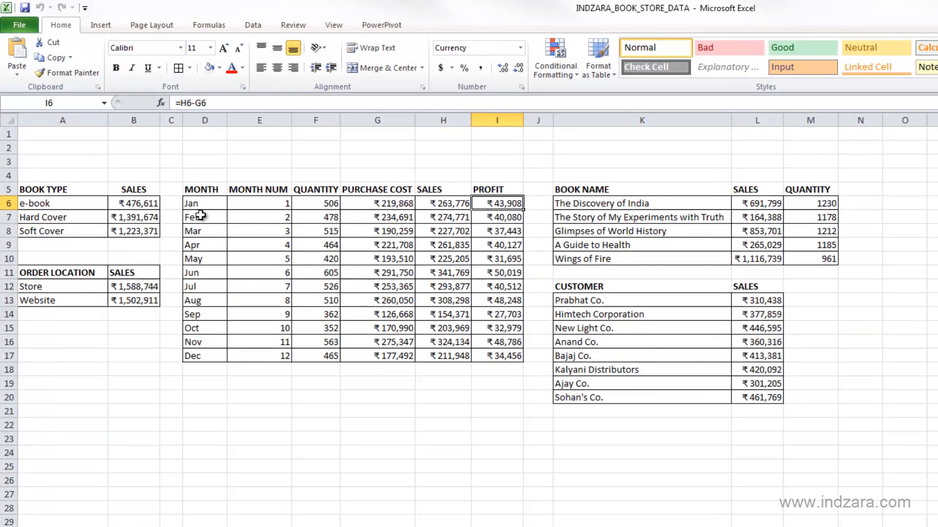
mouse_move(252, 299)
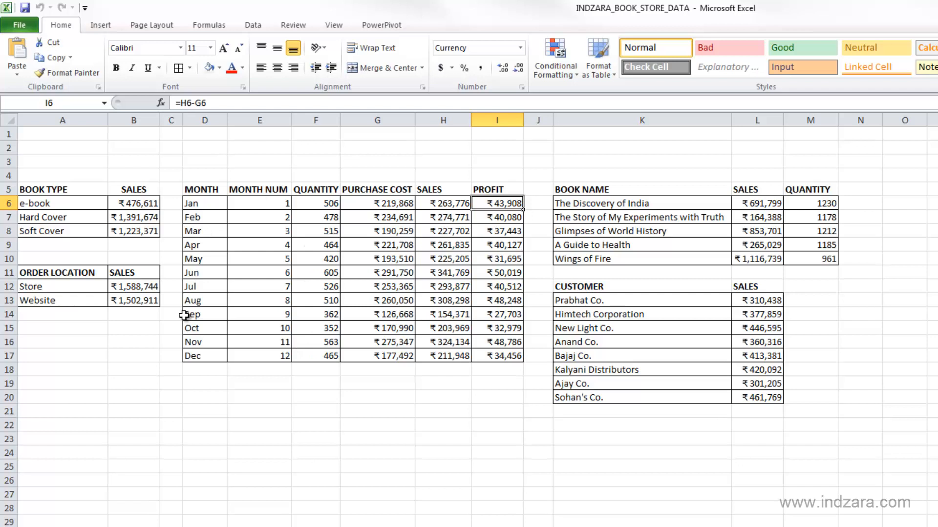
mouse_move(343, 304)
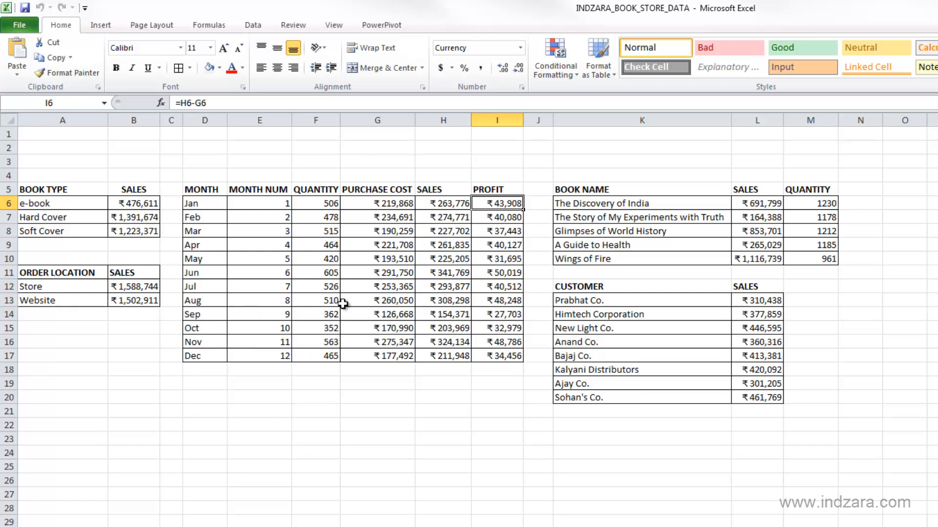
mouse_move(394, 317)
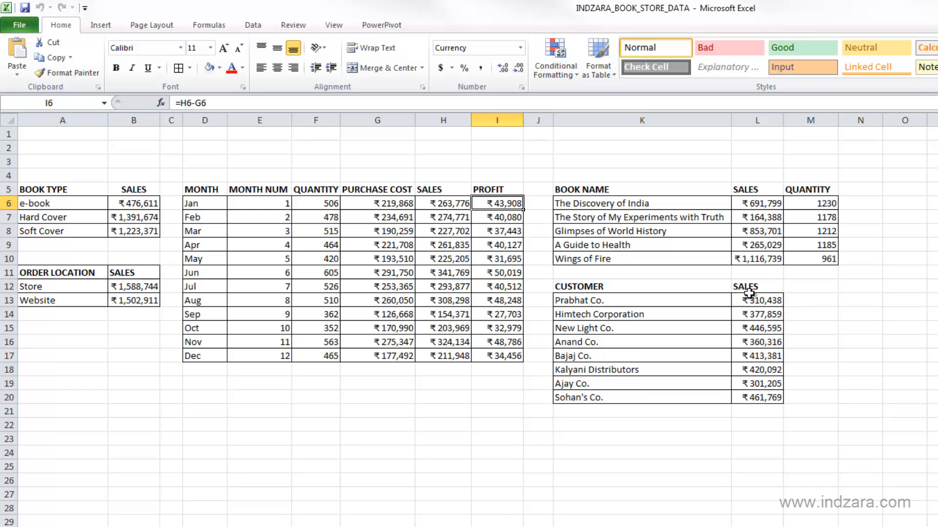
mouse_move(471, 377)
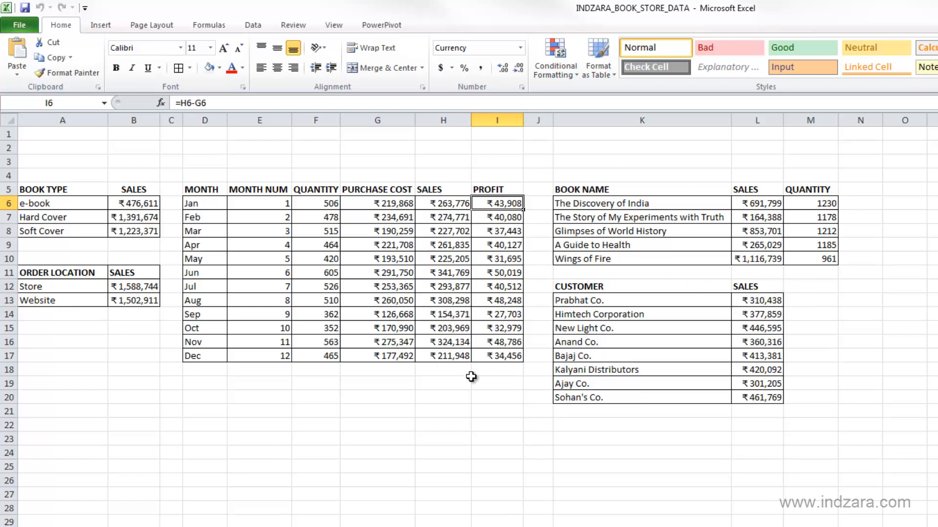
mouse_move(491, 413)
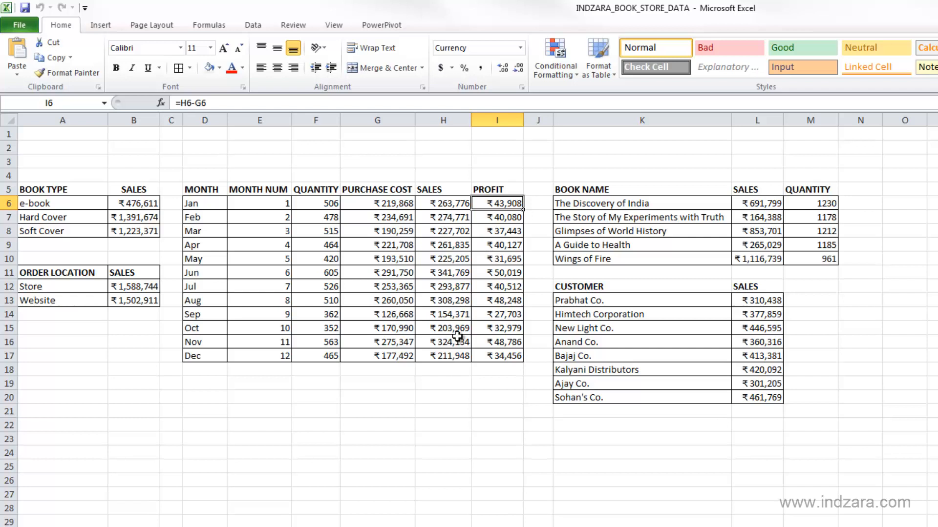
mouse_move(381, 293)
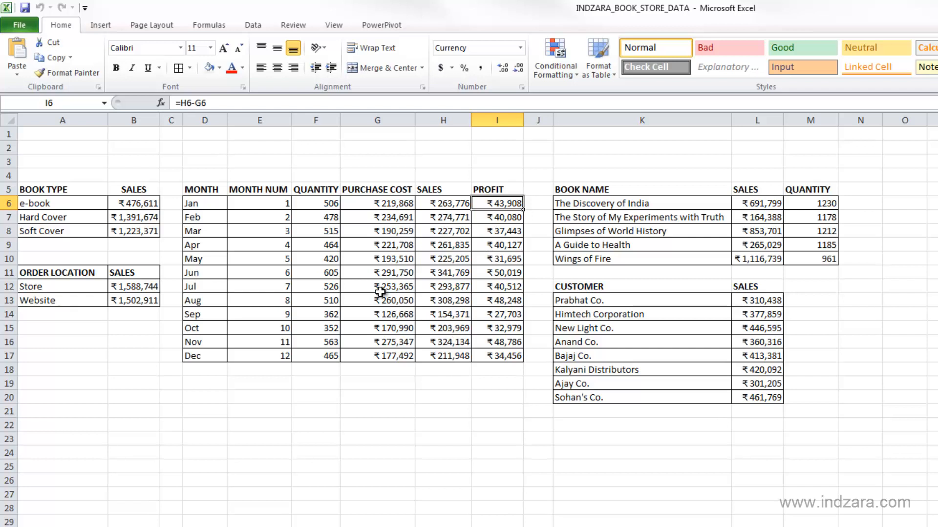
mouse_move(418, 328)
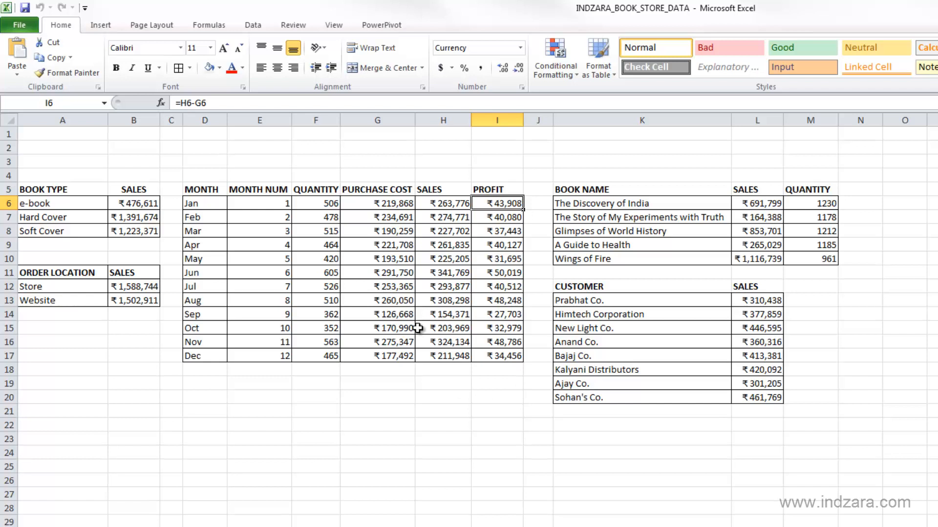
mouse_move(477, 364)
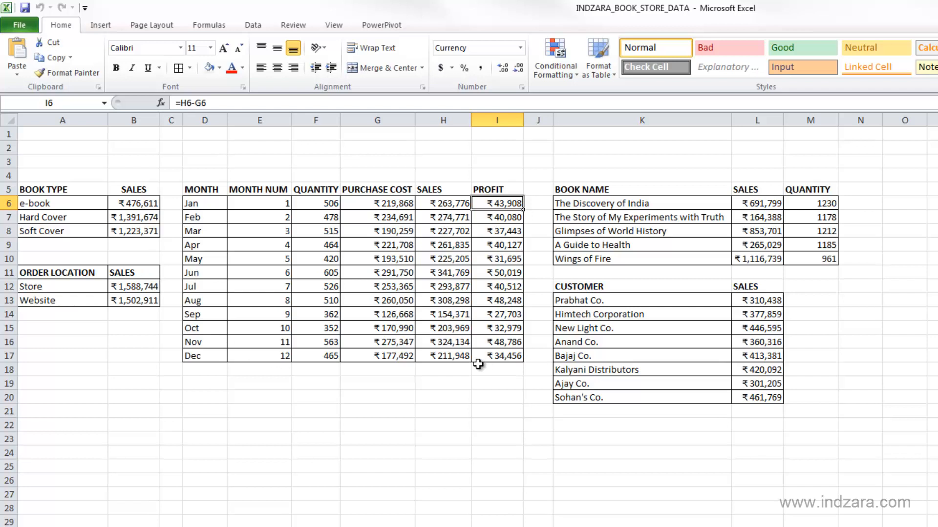
mouse_move(431, 350)
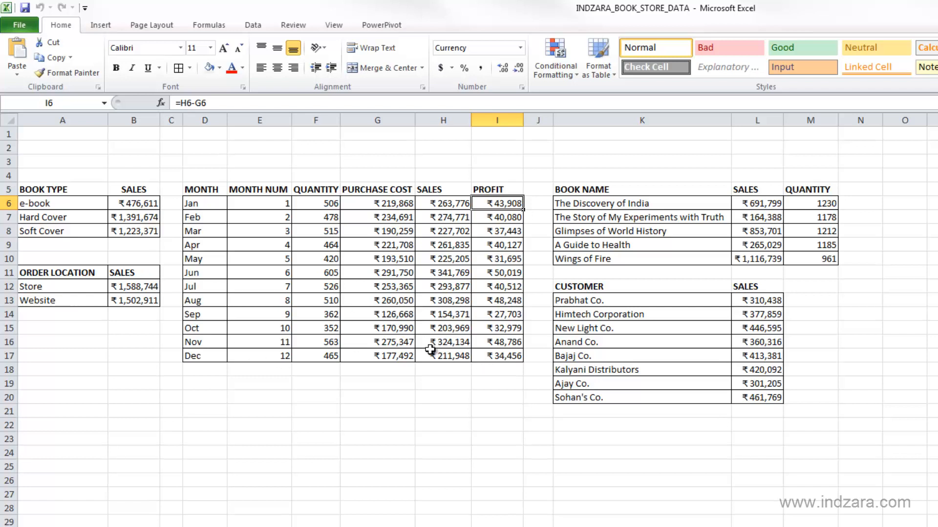
mouse_move(333, 325)
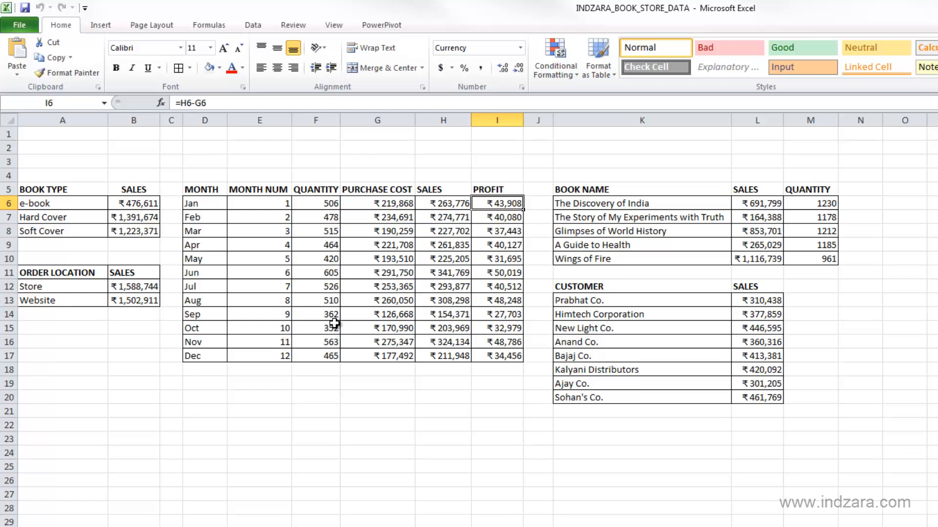
mouse_move(319, 404)
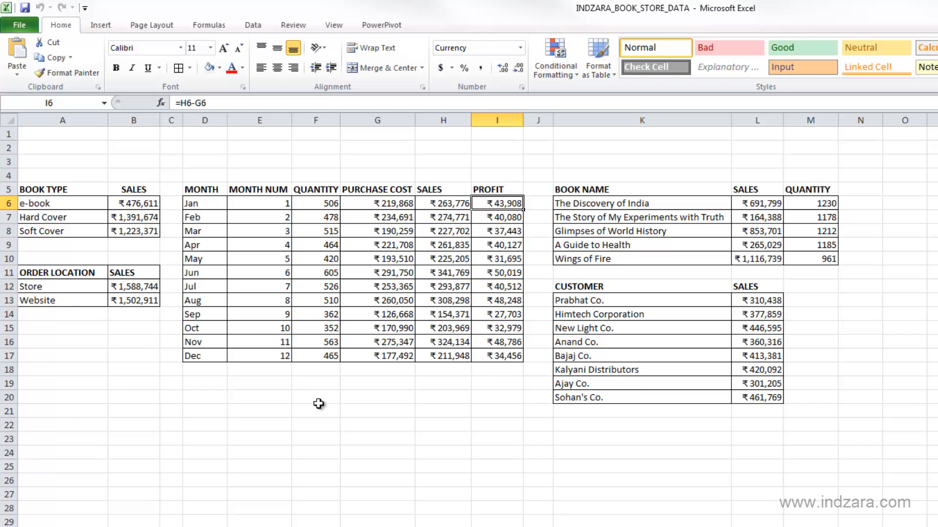